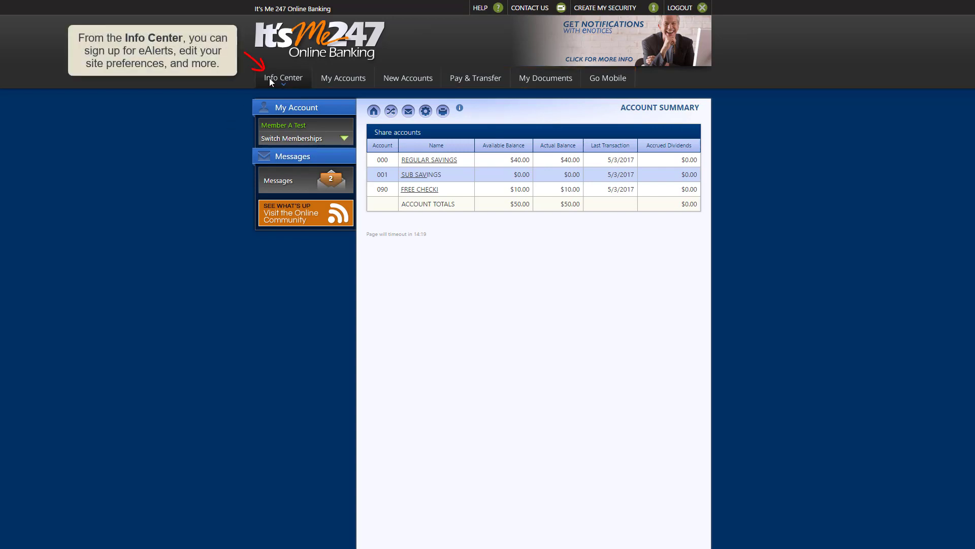
Step: Preview the Info Center menu section and reveal the Switch Memberships option in the side menu
click(284, 79)
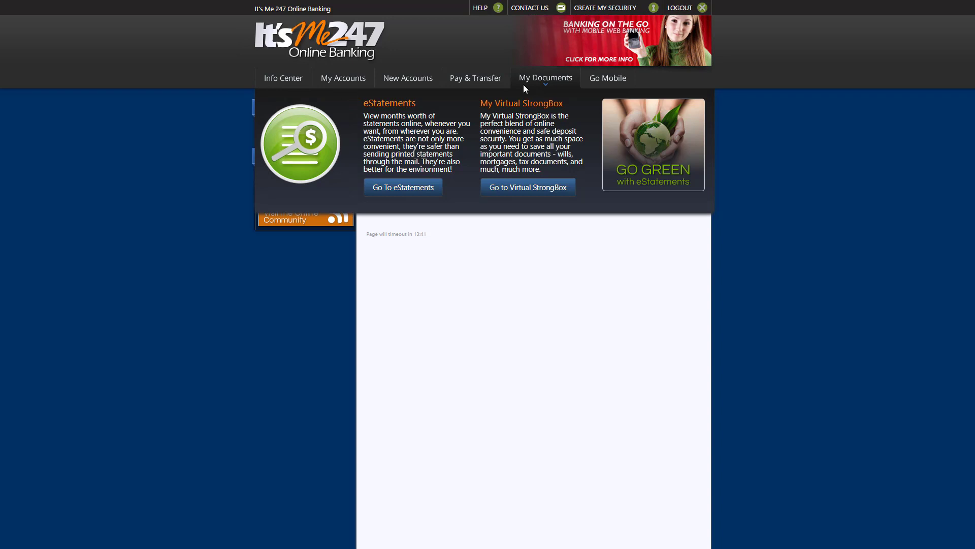
click(607, 78)
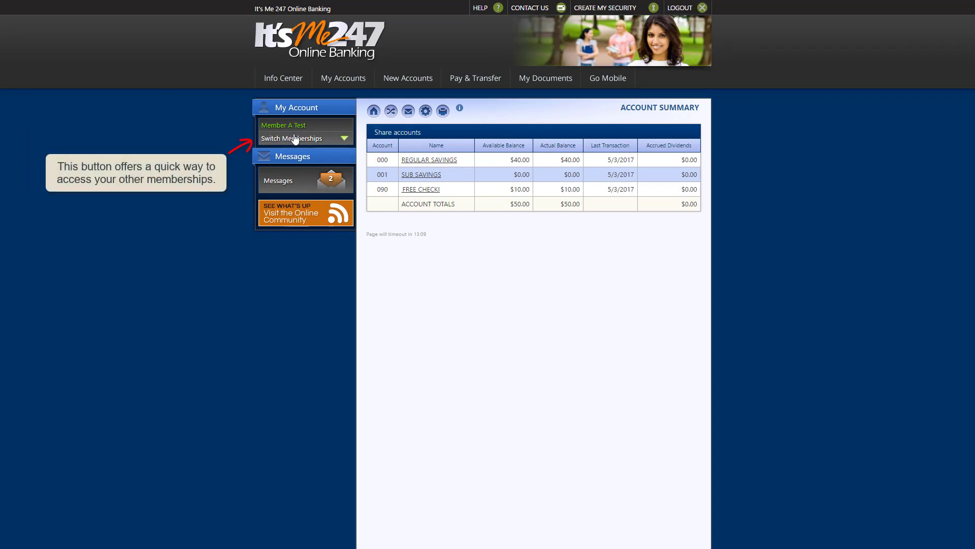
click(304, 138)
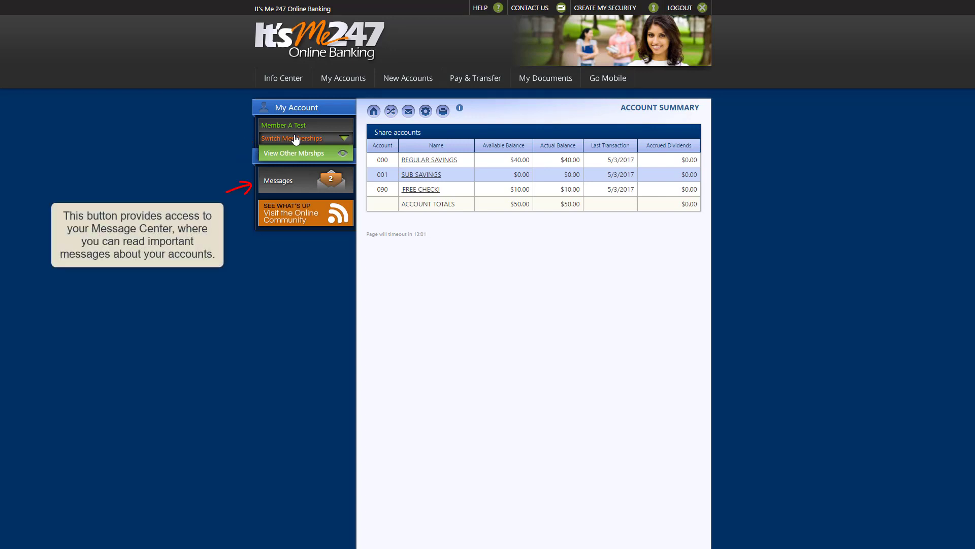
Step: Visit the Message Center, then reach the Mobile Web Banking page via the Banking on the Go banner
click(305, 180)
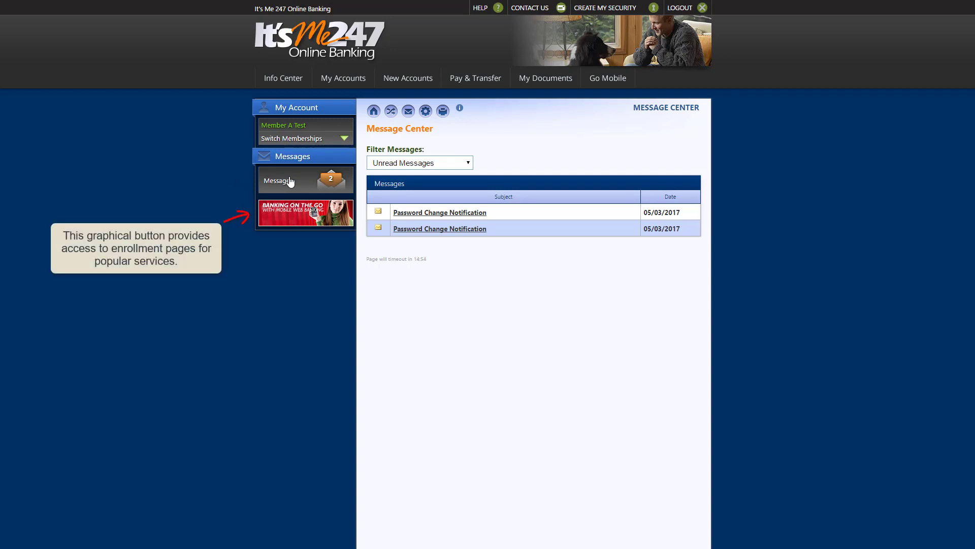
click(305, 213)
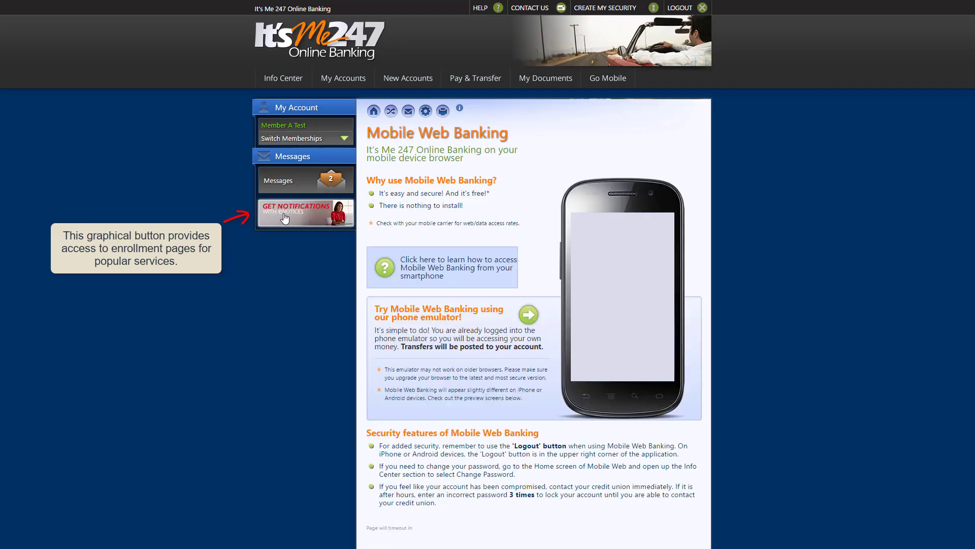
click(528, 314)
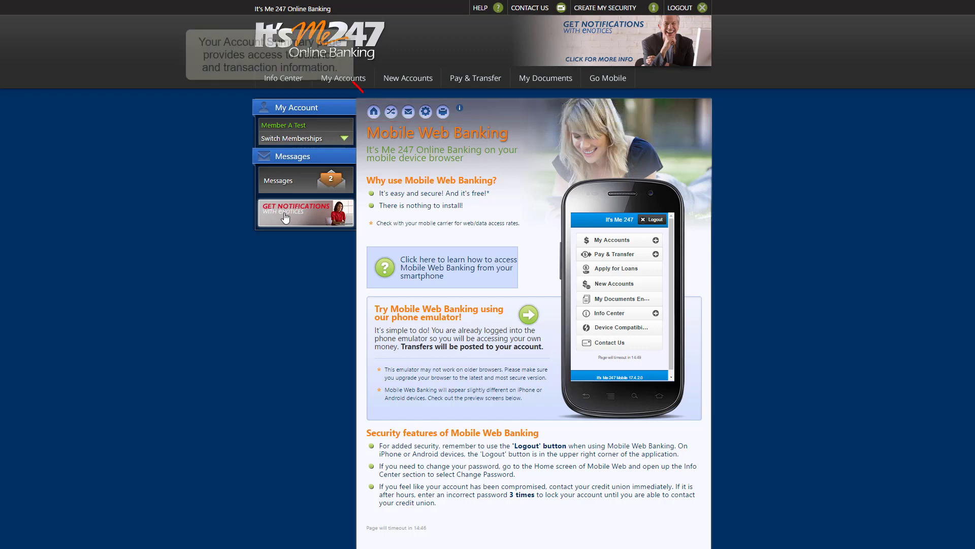
Step: Use the header icons to visit My Accounts, the money transfer page, and the Message Center
click(374, 110)
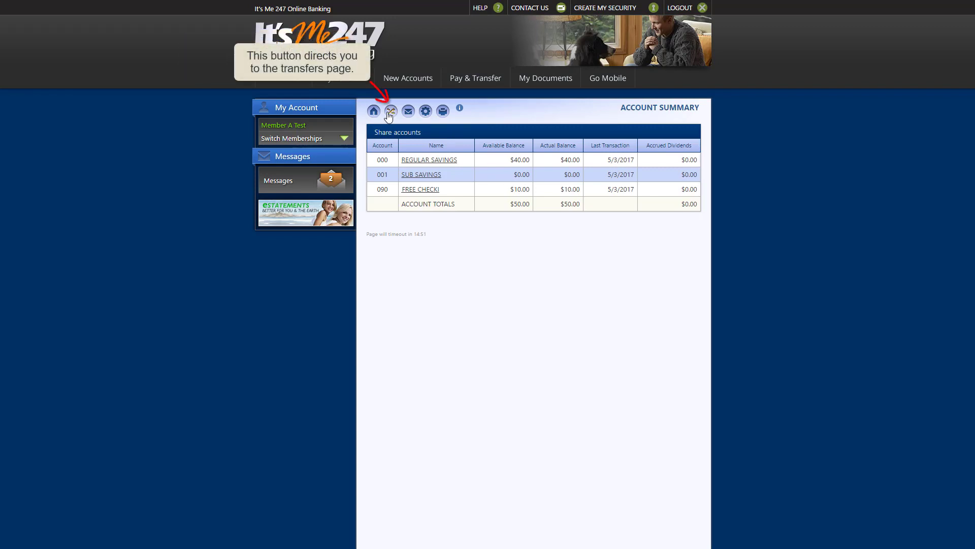
click(390, 111)
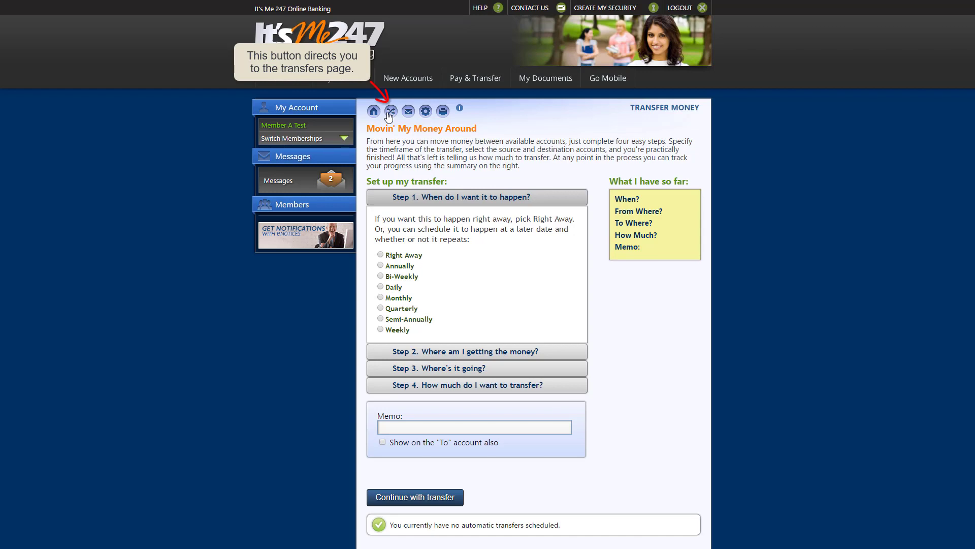
mouse_move(408, 111)
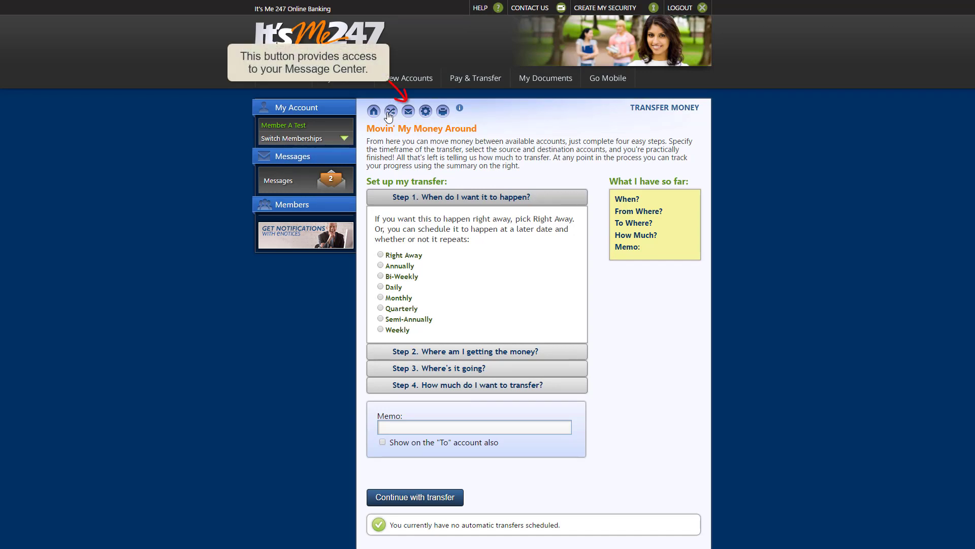
click(408, 109)
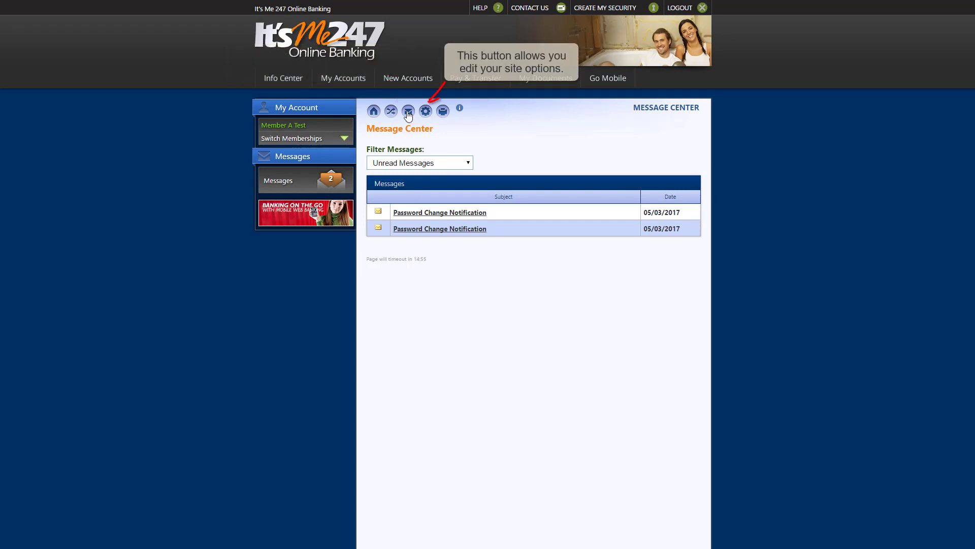
Step: Show the Site Options page, preview a printout of it, and cancel the print dialog
click(426, 110)
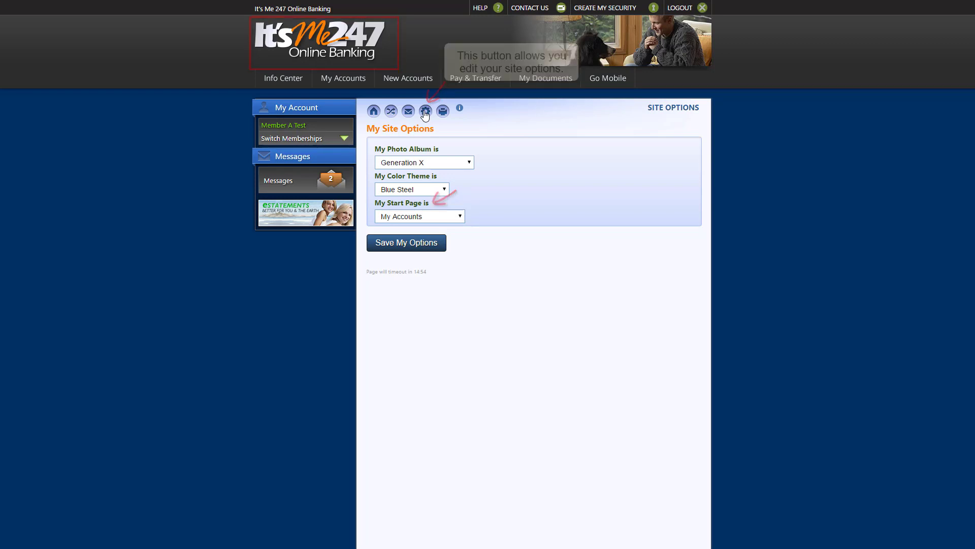
mouse_move(441, 110)
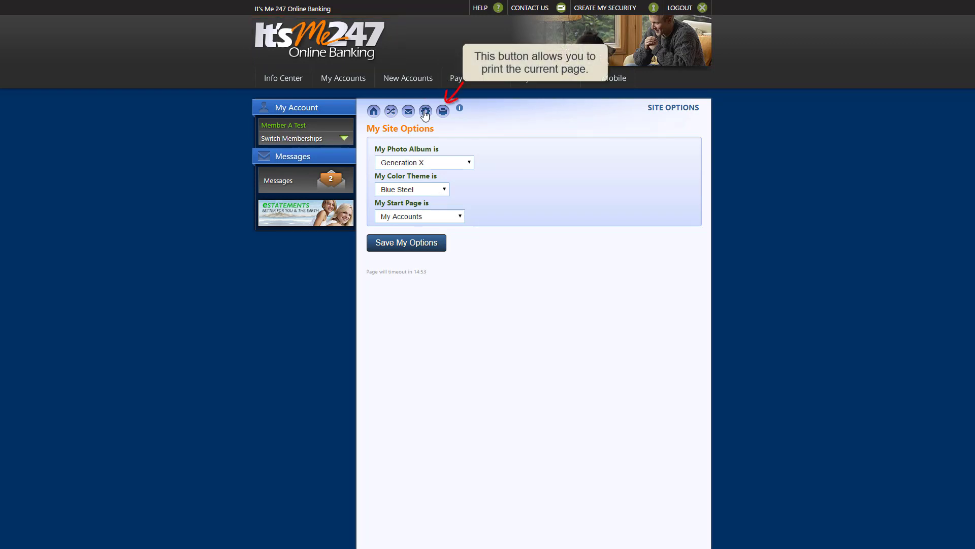
click(442, 110)
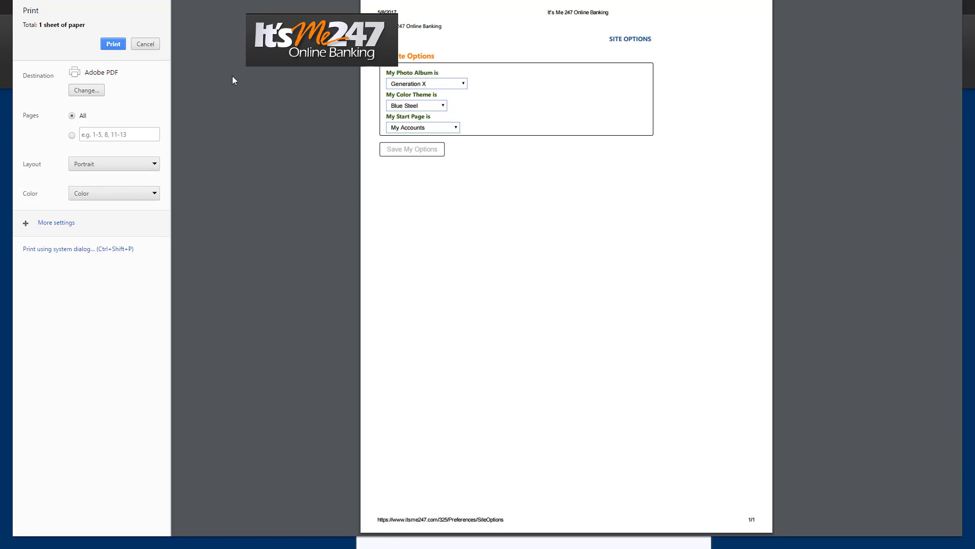
click(145, 44)
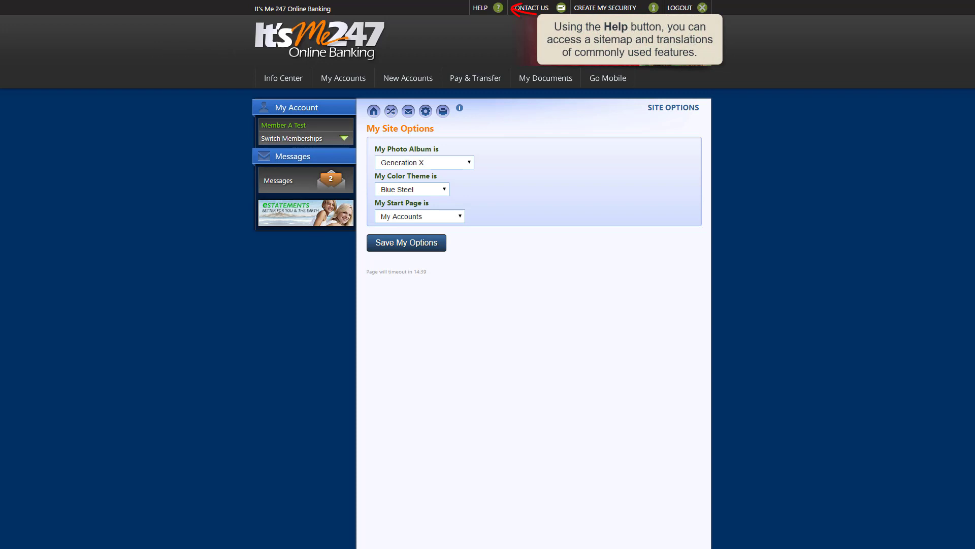
Step: Show the Help choices, view and close the Contact Us form, then start Create My Security setup
click(486, 7)
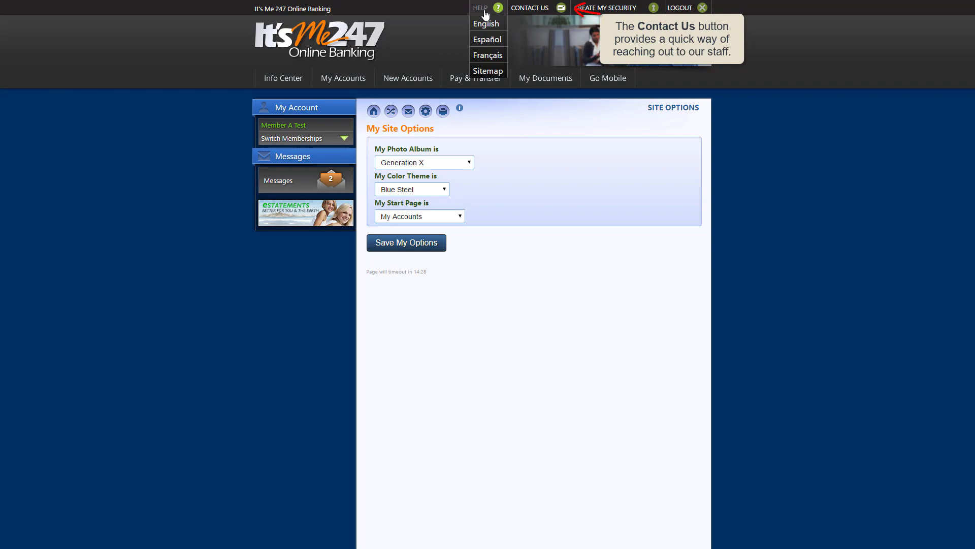
click(530, 7)
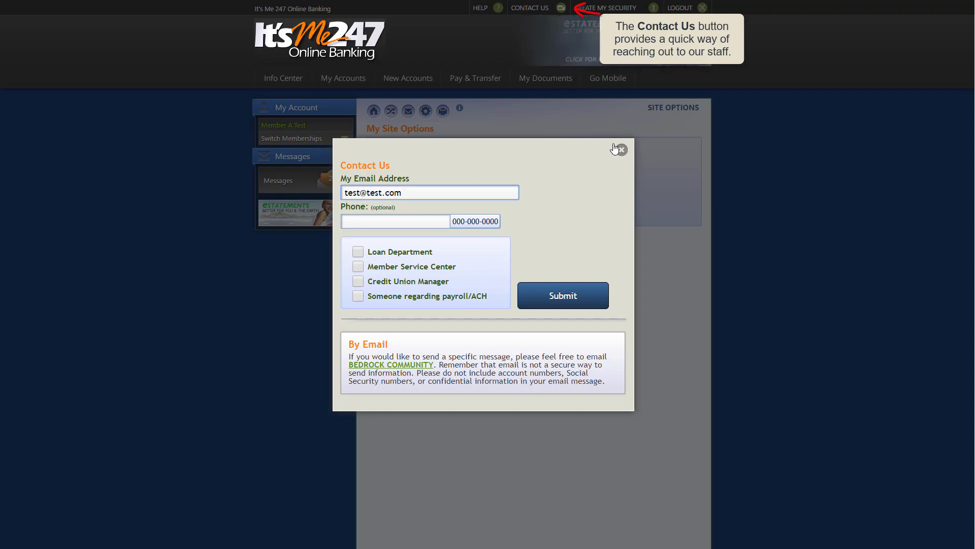
click(619, 149)
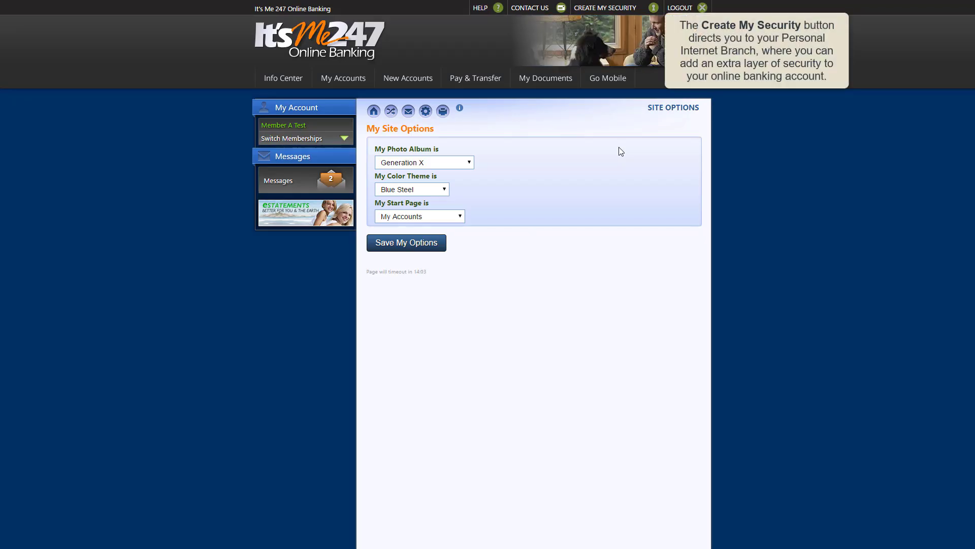
mouse_move(609, 15)
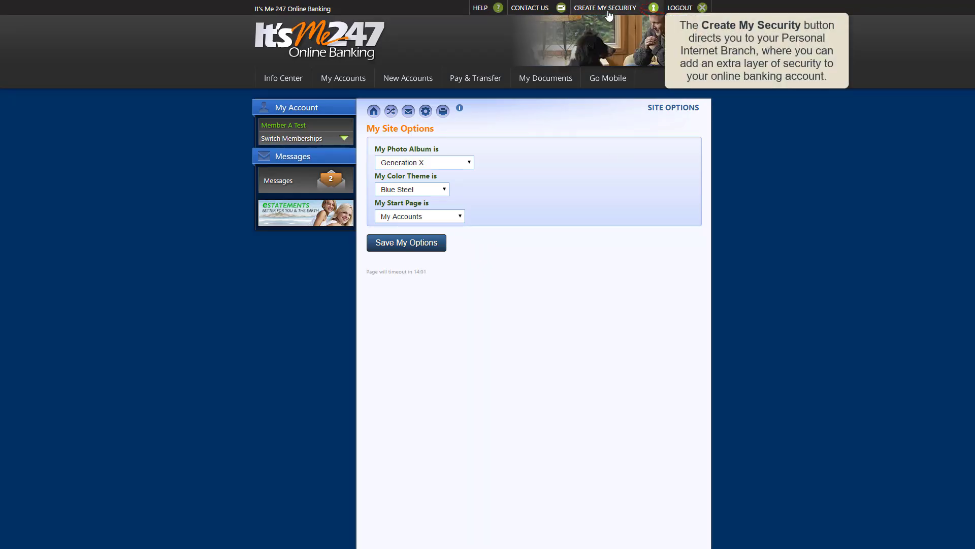
click(604, 7)
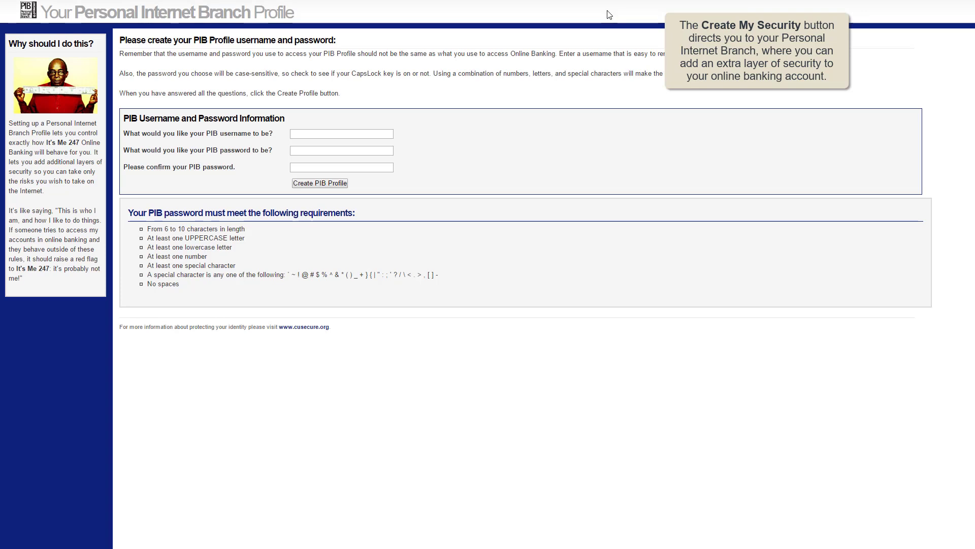